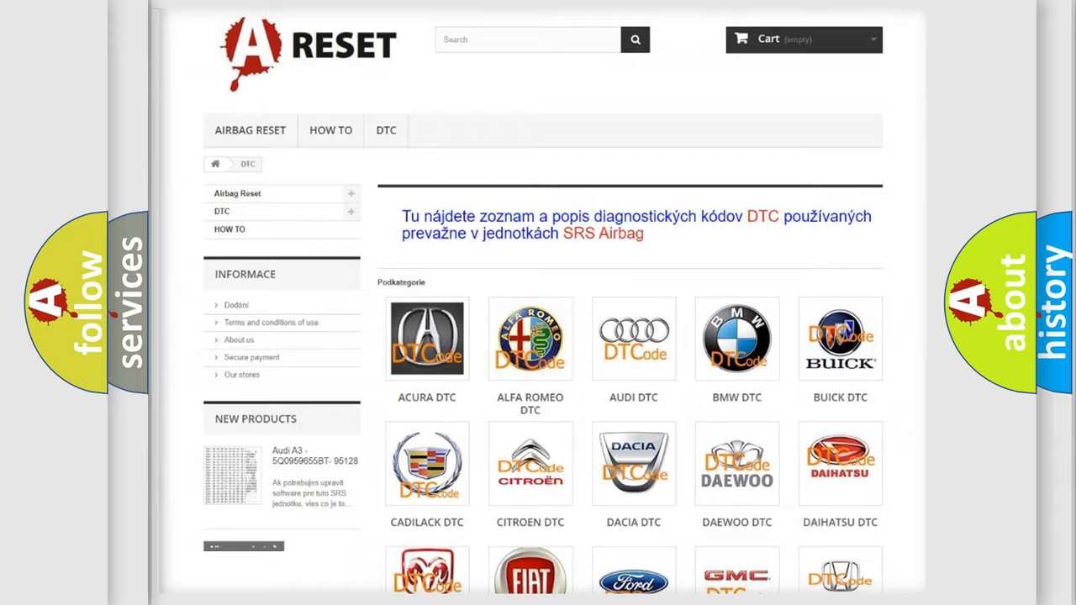
# Choose Jeep from the DTC brand grid to show its trouble code list.
pyautogui.scroll(-3)
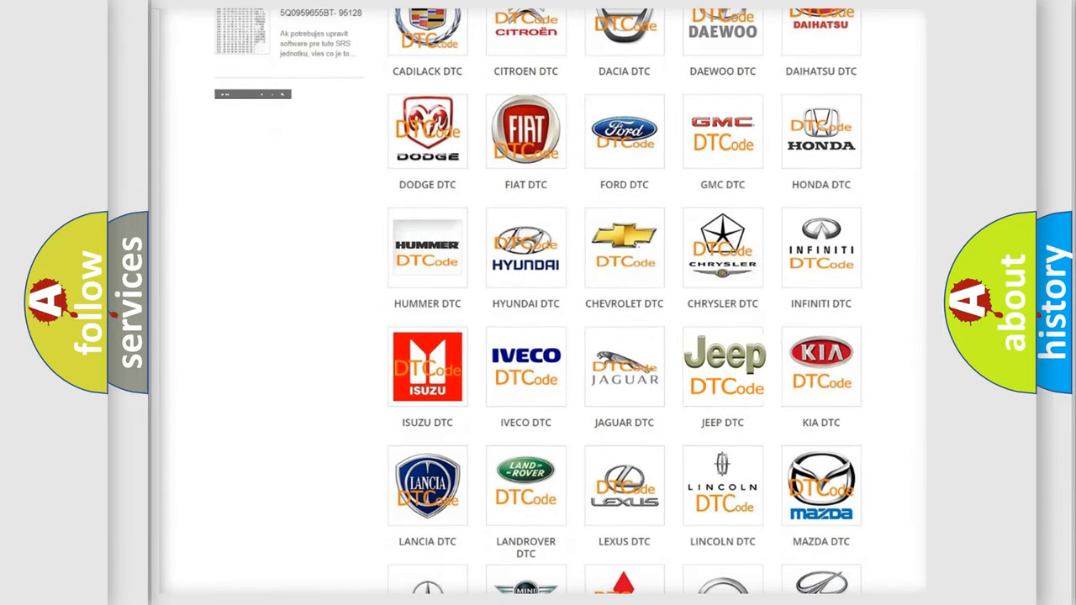
pyautogui.click(724, 367)
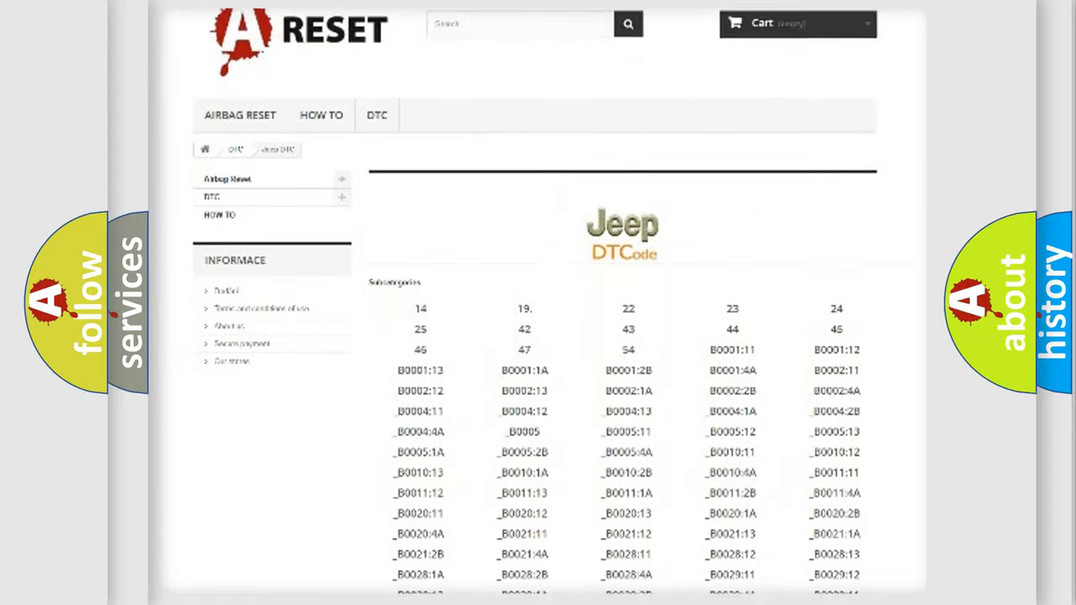
pyautogui.scroll(-3)
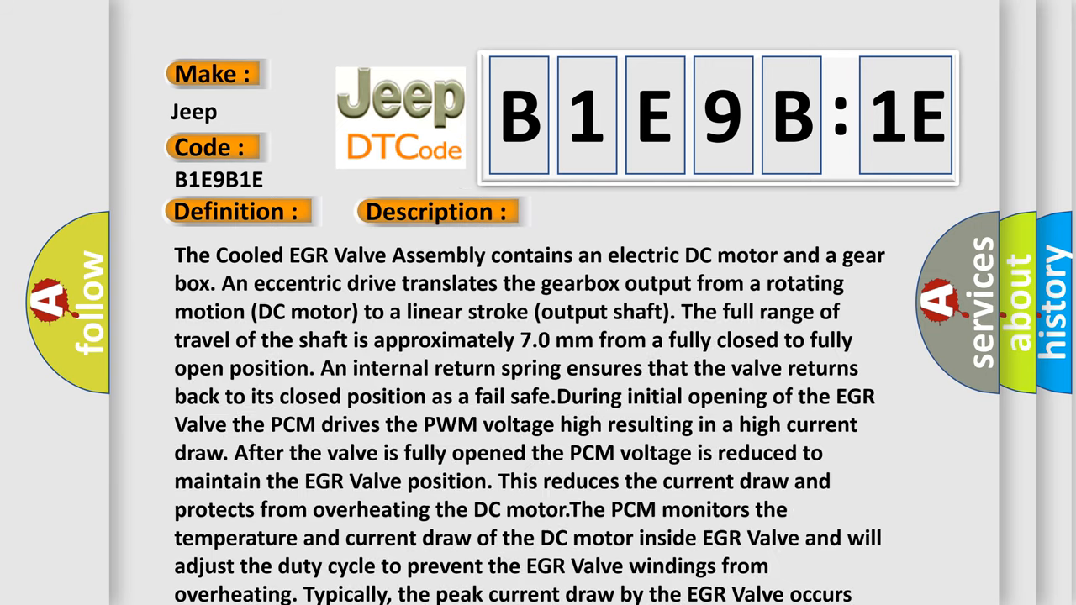
# Scroll the B1E9B1E EGR valve description down to its closing gearbox-protection note.
pyautogui.scroll(-3)
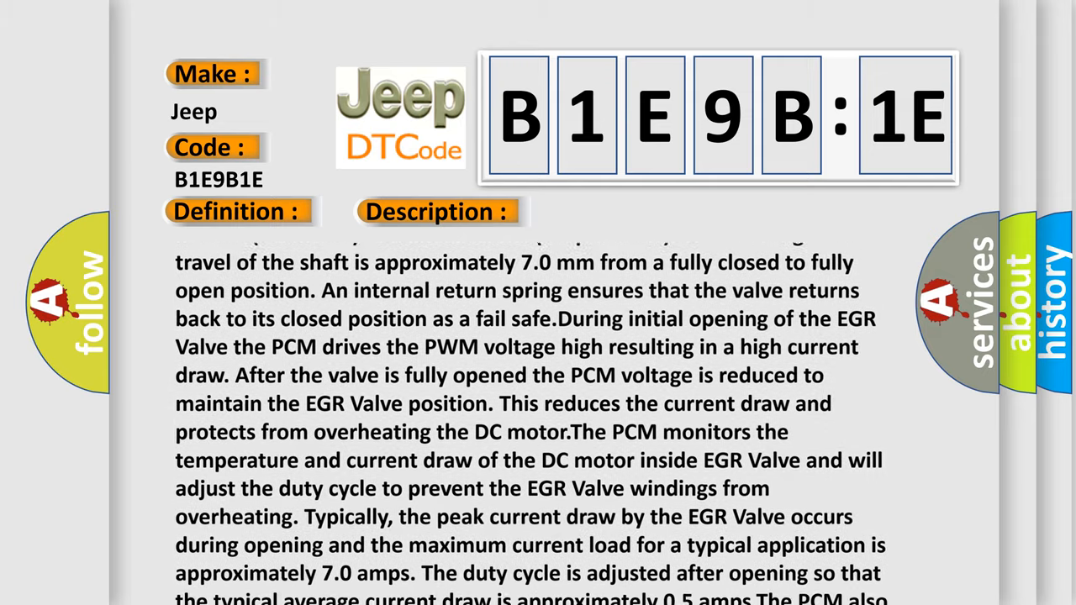
pyautogui.scroll(-3)
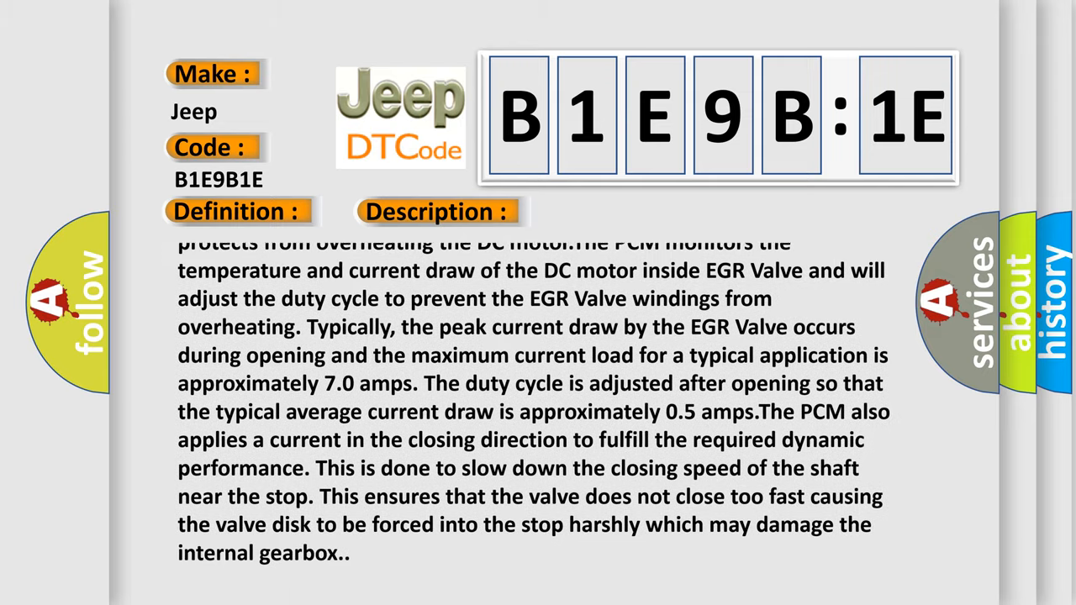